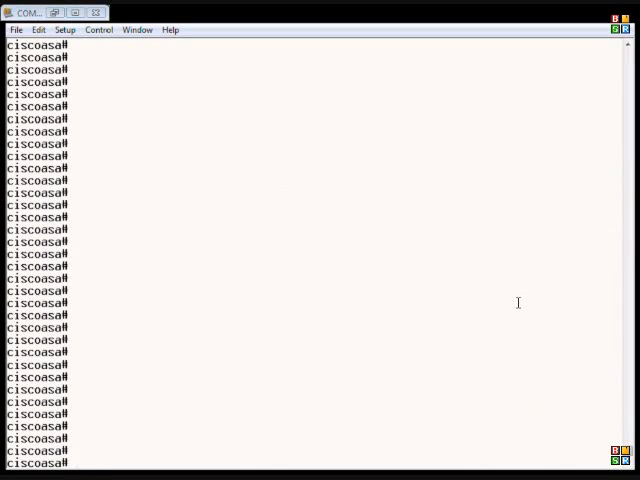
pyautogui.moveTo(522, 297)
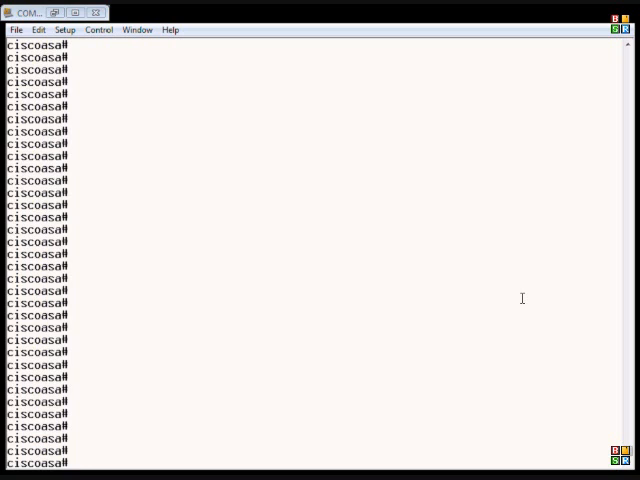
# - Run dir to list disk0:/, showing the ASA 8.2.1 and ASDM 6.2.1 images and 73.5 MB free
pyautogui.write('dir')
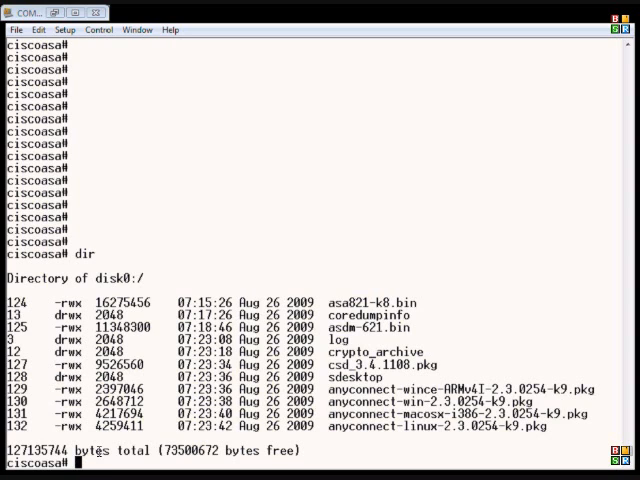
# - Run pwd to confirm the current working directory is disk0:/
pyautogui.write('pwd')
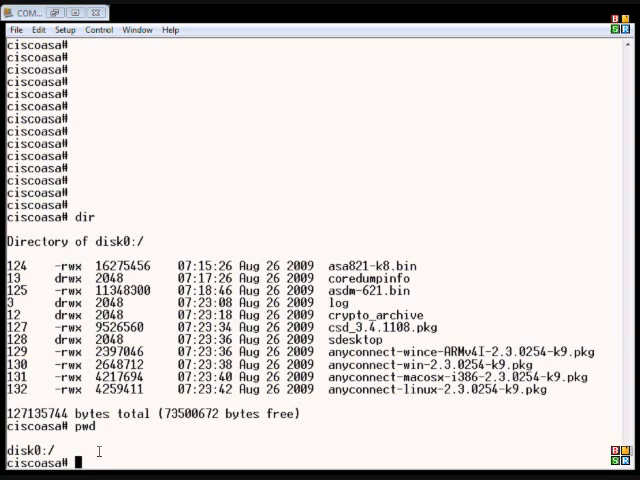
pyautogui.moveTo(30, 305)
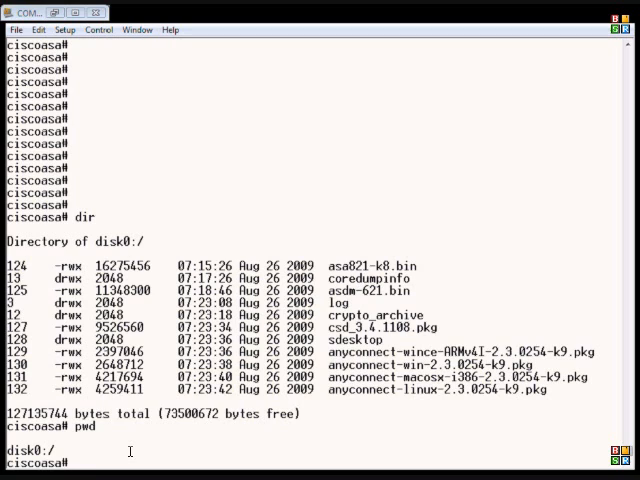
# - Change into disk0:/log/ and list it, showing no files
pyautogui.write('cd log')
pyautogui.write('dir')
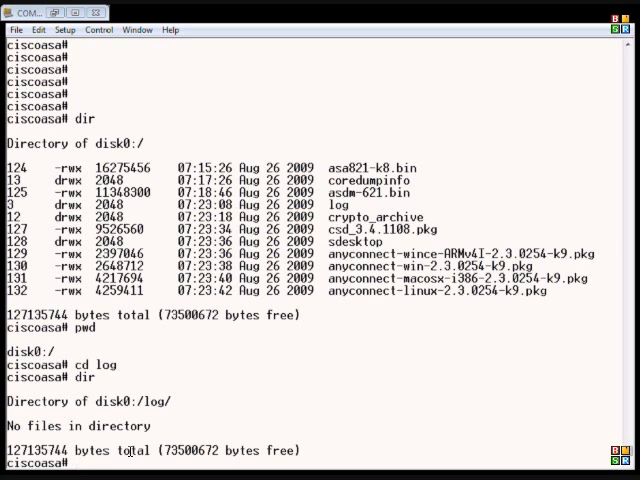
# - Create the directory 'test' under disk0:/log/ and verify it appears in the listing
pyautogui.write('mk')
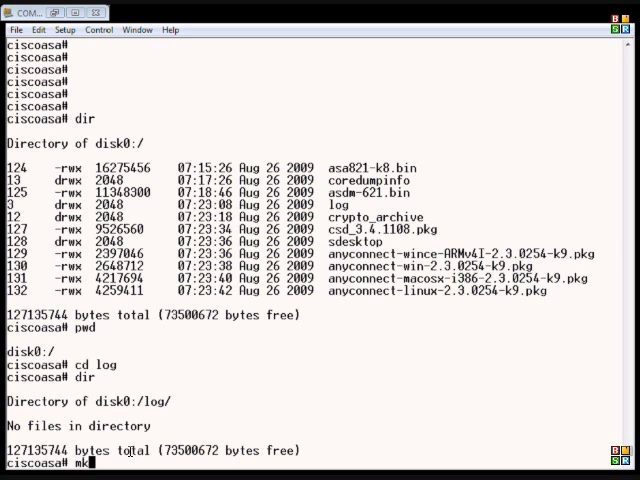
pyautogui.write('dir')
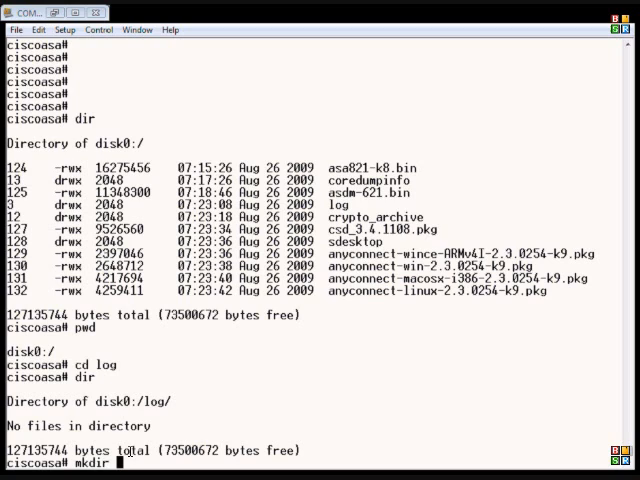
pyautogui.write('test')
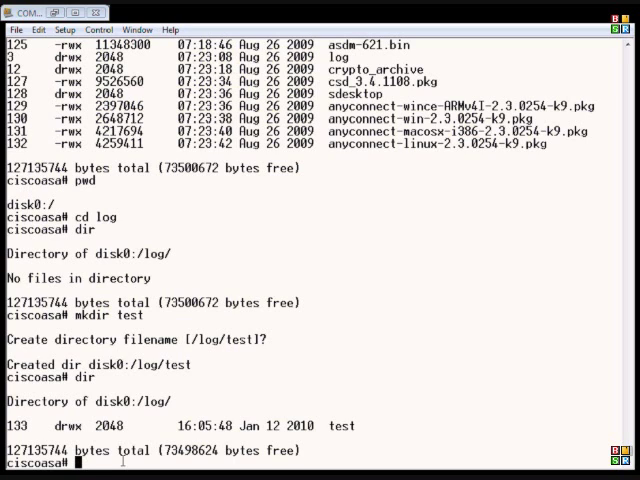
# - Run rmdir test and confirm, so the console reports 'Removed dir disk0:/log/test'
pyautogui.write('rmdir test')
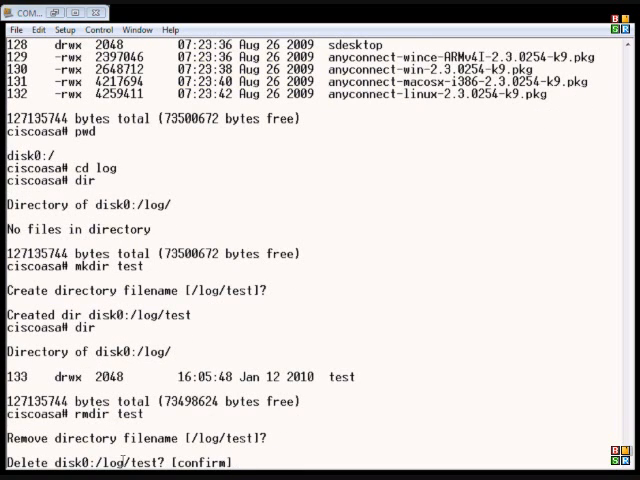
pyautogui.press('enter')
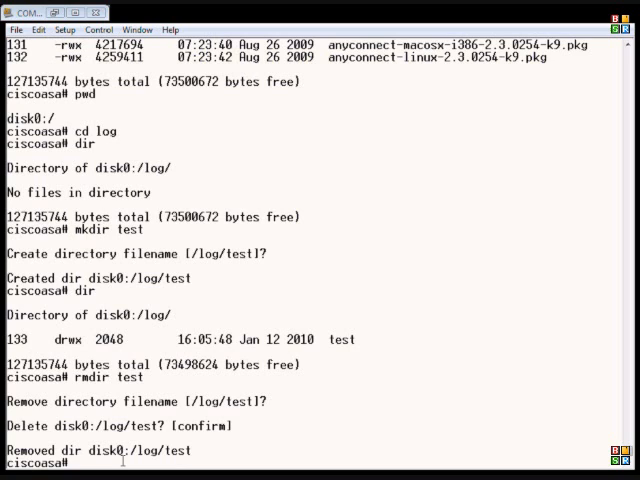